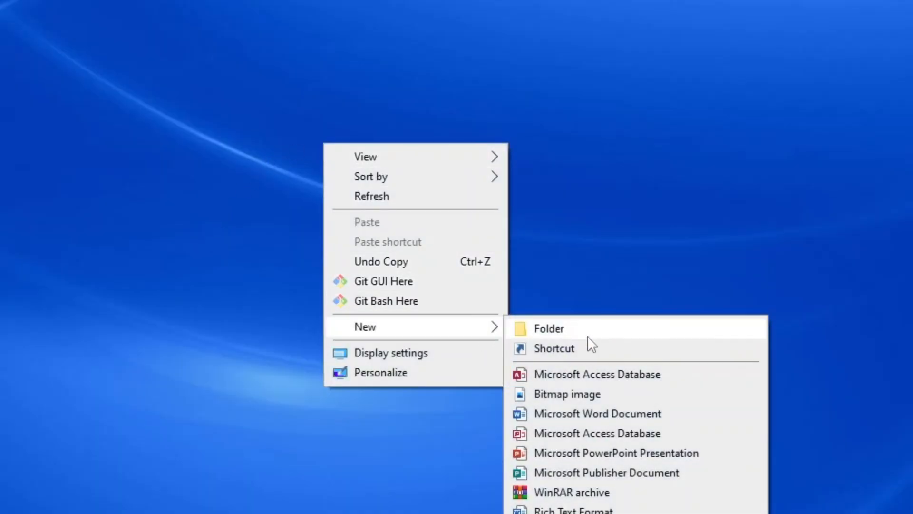
Create a new desktop folder named xsdtojava and open it.
left_click(548, 327)
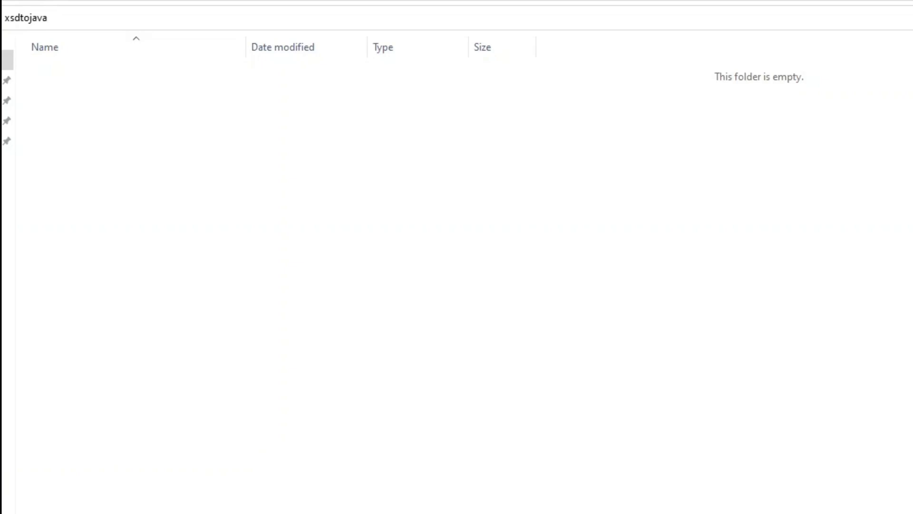
Drag studentdetails.xsd into the open xsdtojava folder.
left_click_drag(483, 256, 495, 262)
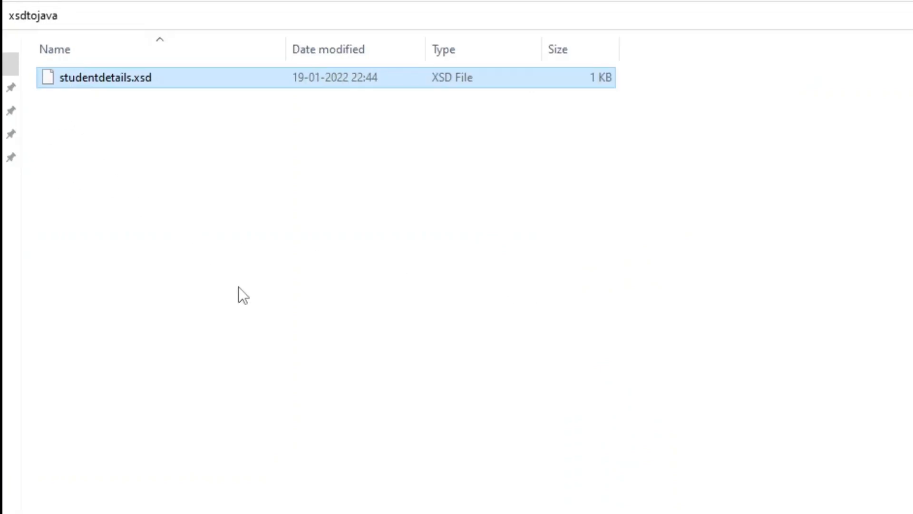
mouse_move(179, 182)
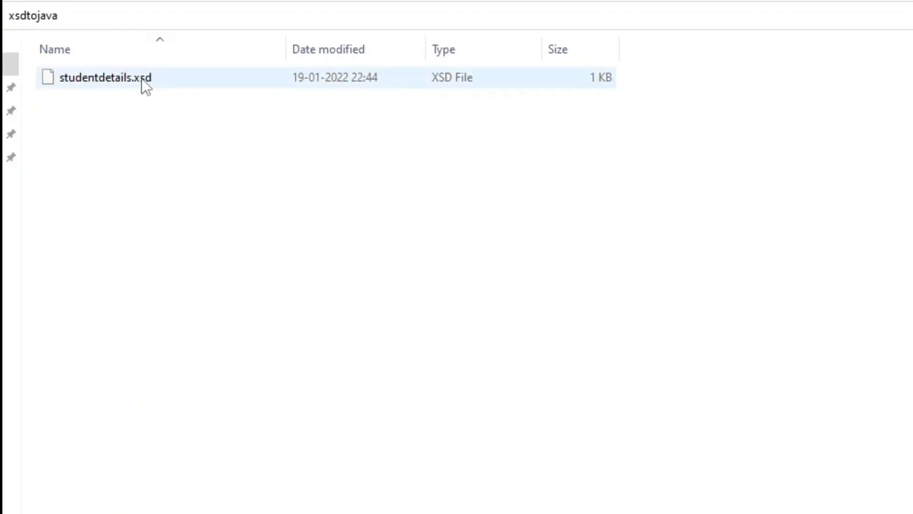
Open studentdetails.xsd in Notepad++ to view its student and address types.
right_click(105, 78)
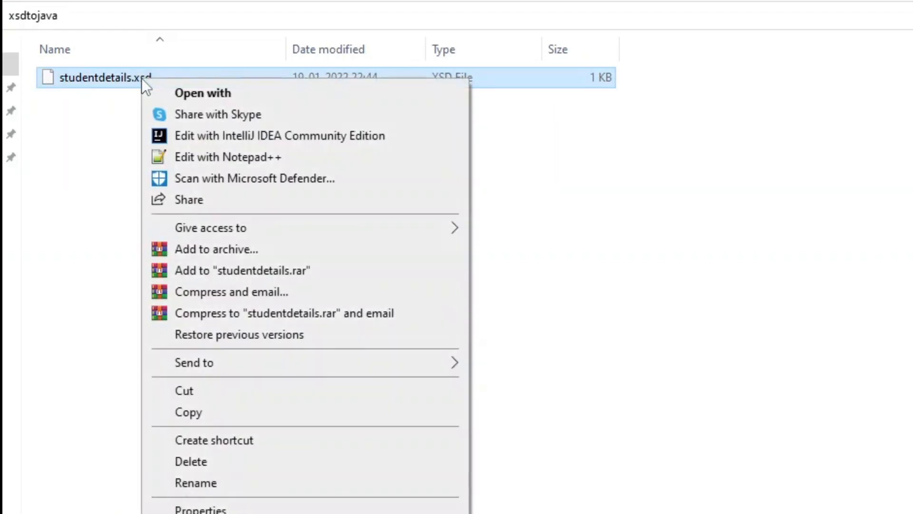
left_click(227, 156)
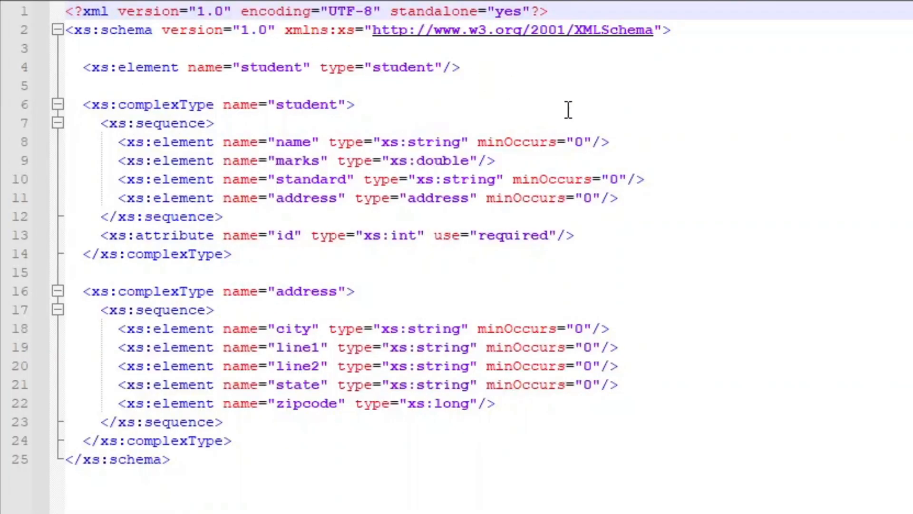
mouse_move(204, 490)
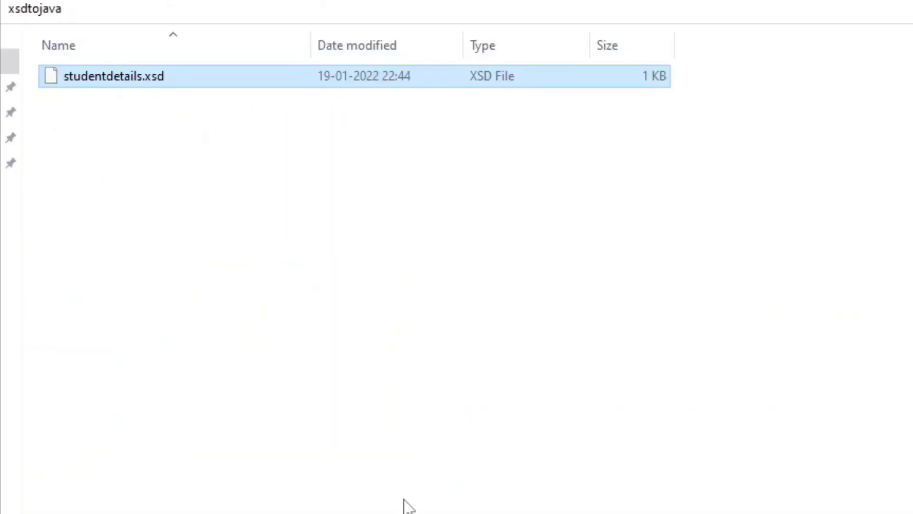
mouse_move(161, 164)
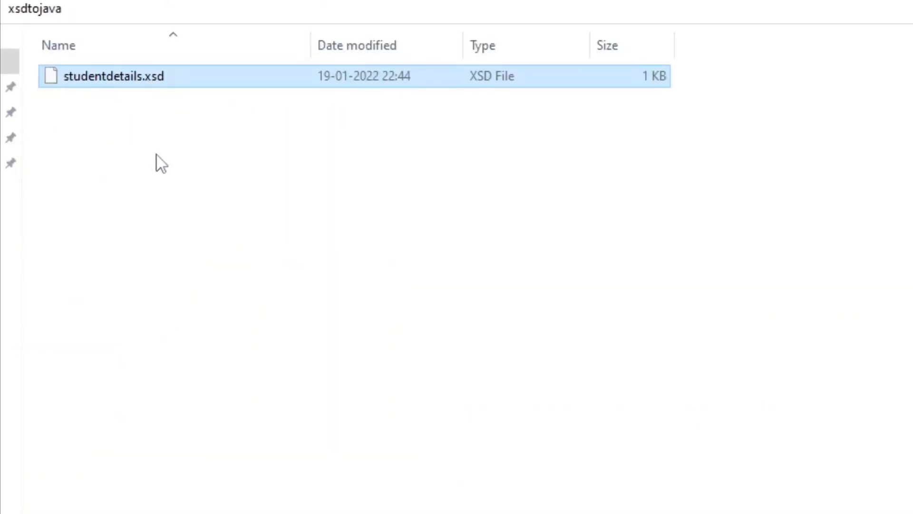
Add a new subfolder named schemabinding beside studentdetails.xsd.
right_click(160, 163)
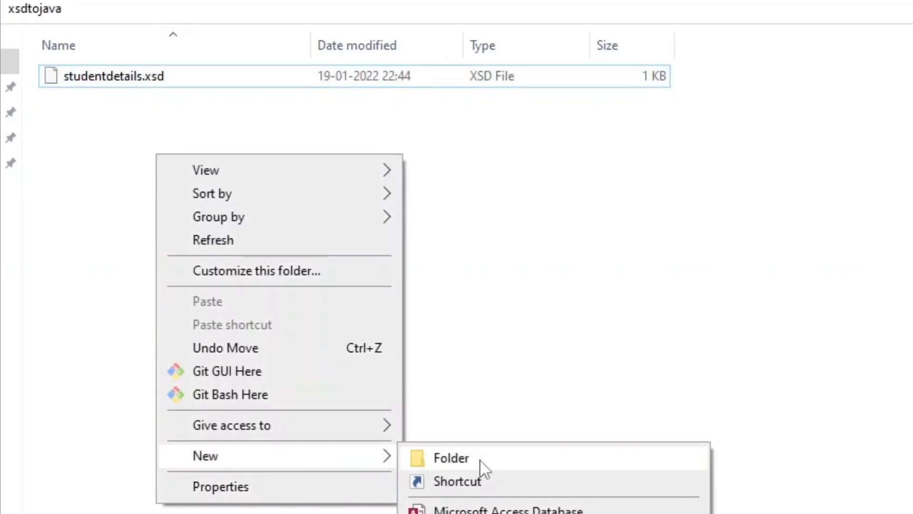
left_click(450, 458)
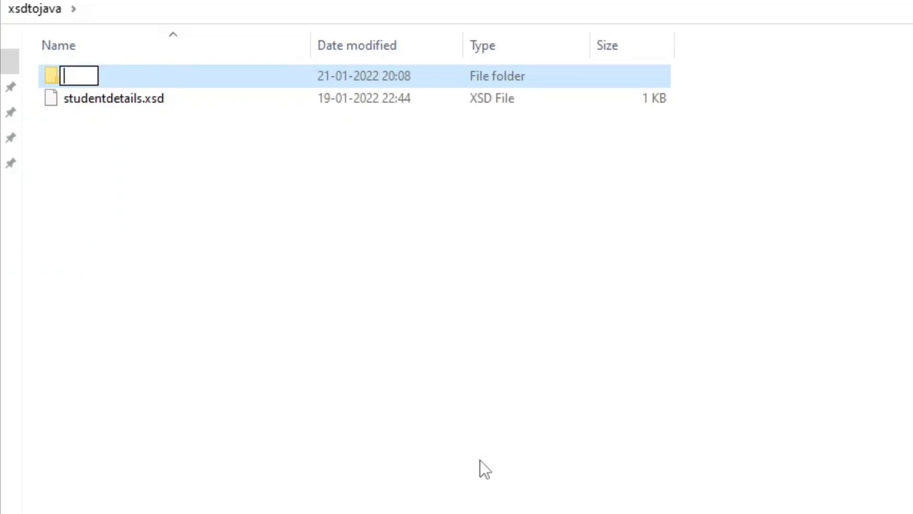
type("sch")
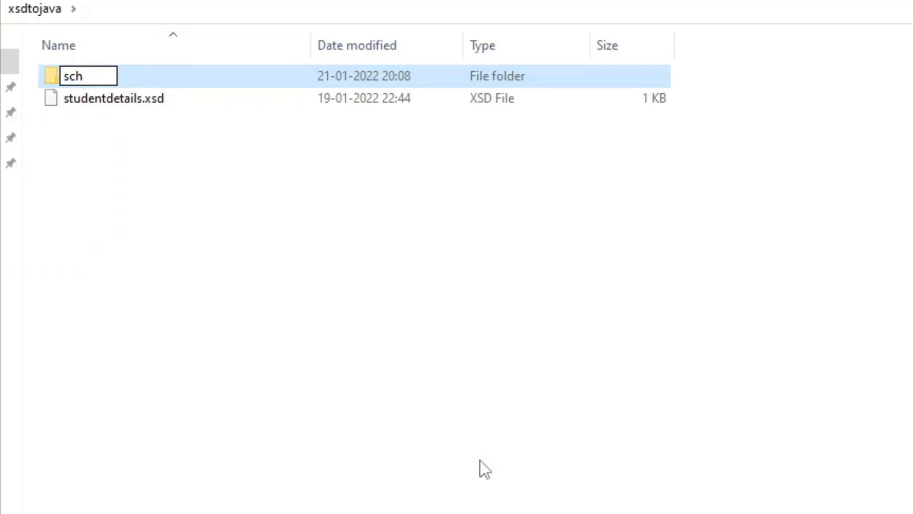
type("schemabin")
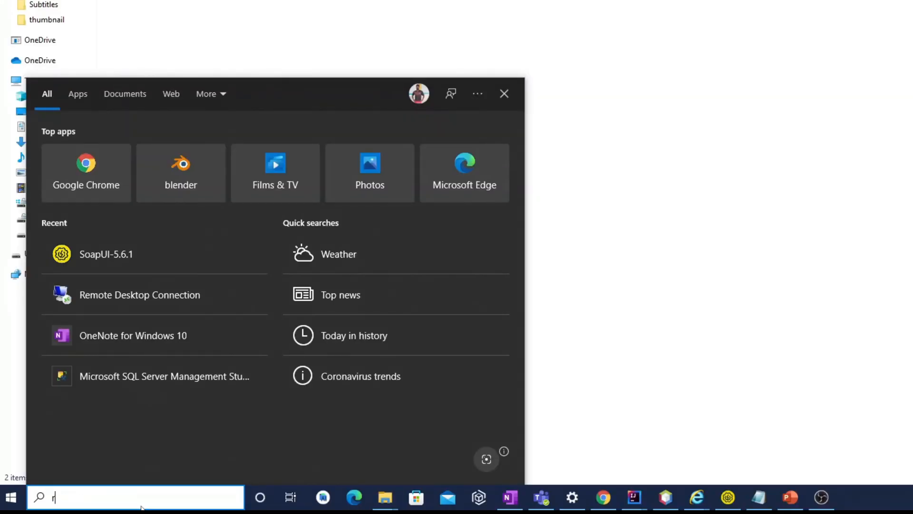
Launch a Command Prompt window through the Run dialog.
type("un")
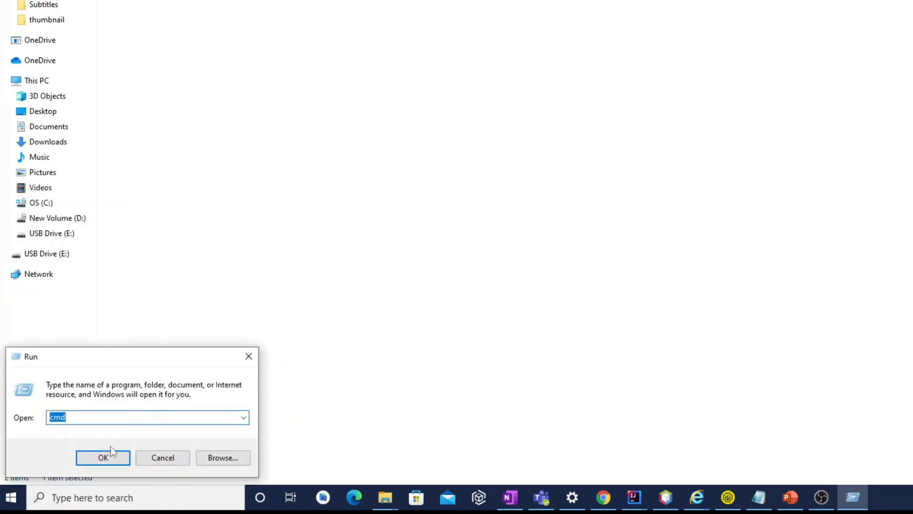
left_click(103, 457)
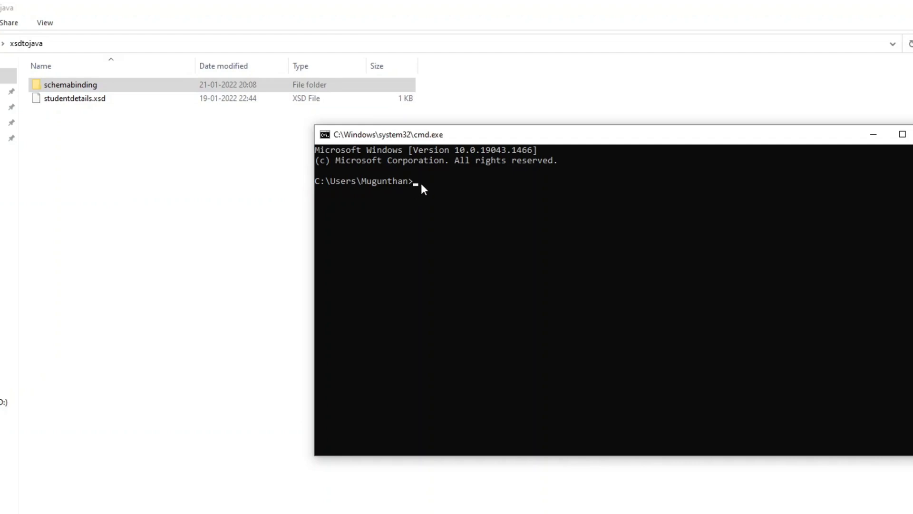
mouse_move(20, 46)
type("cd C:\\Users\\Mugunthan\\Desktop\\xsdtojava")
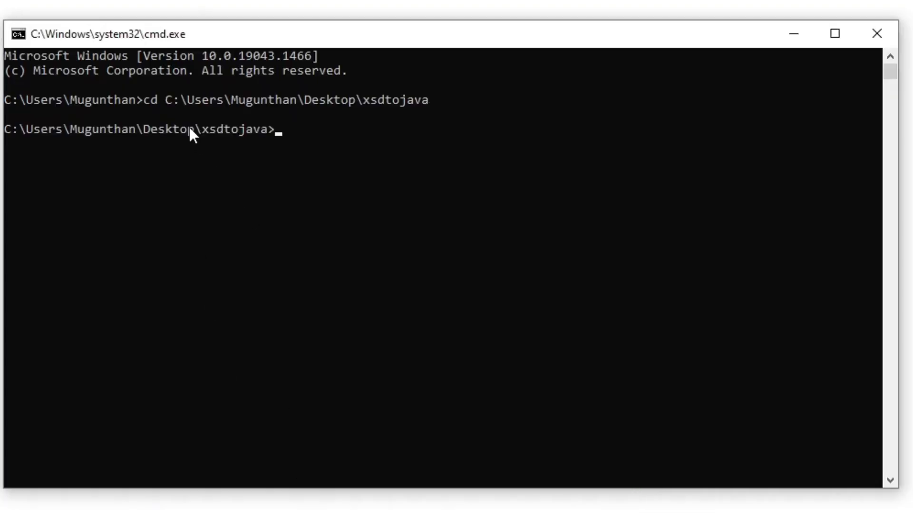
Change to xsdtojava and enter xjc -d schemabinding -p com.bean studentdetails.xsd.
type("d")
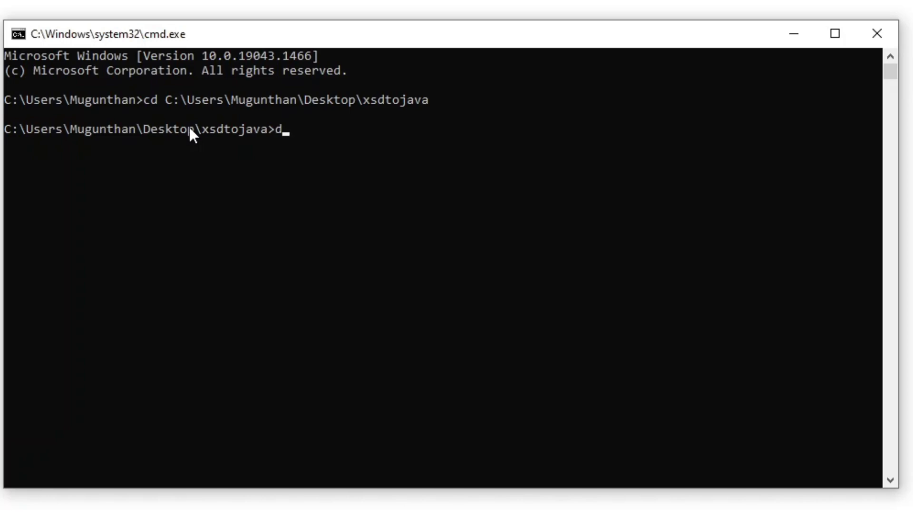
type("x")
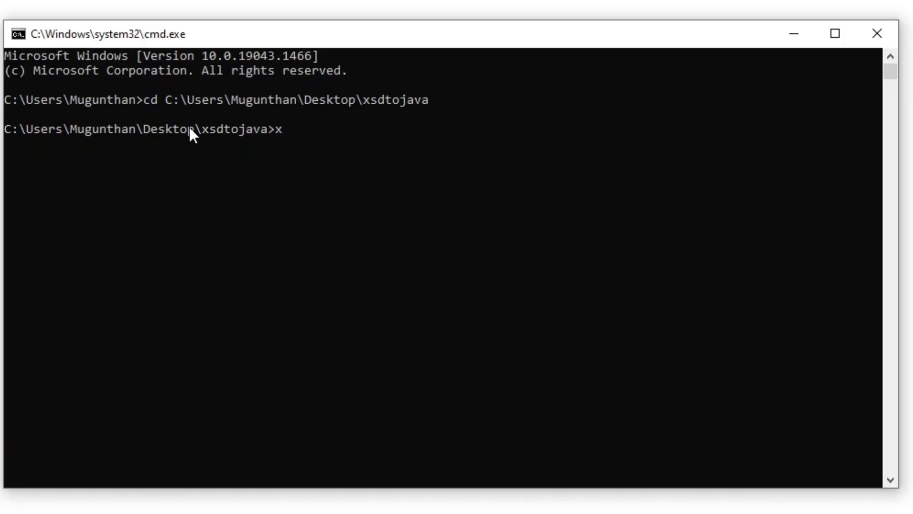
type("jc")
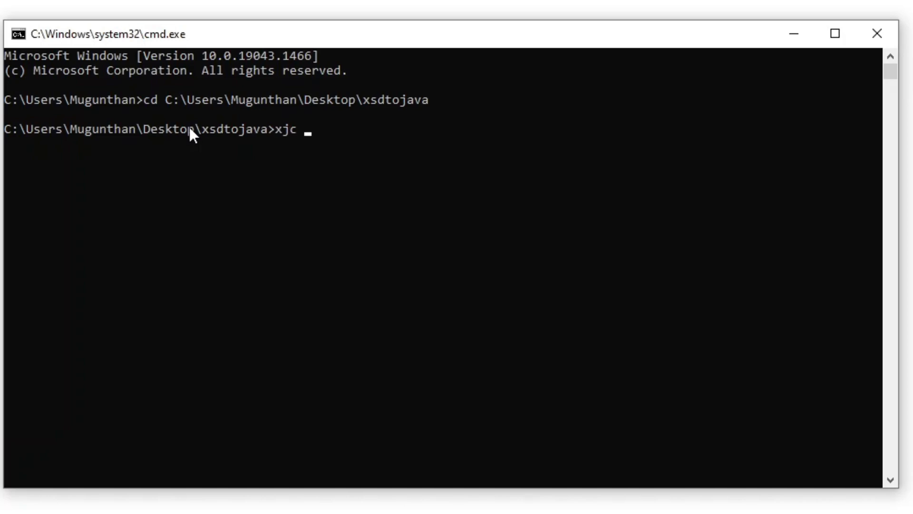
type("-d")
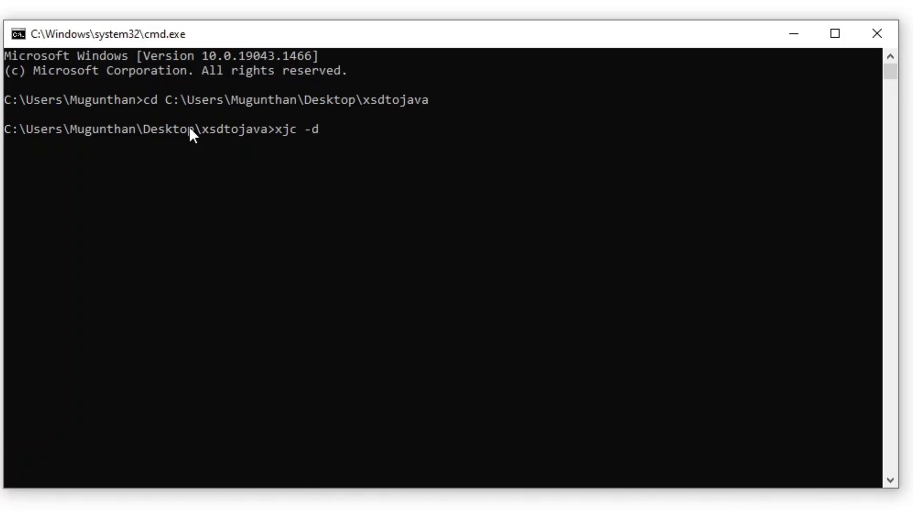
type("sche")
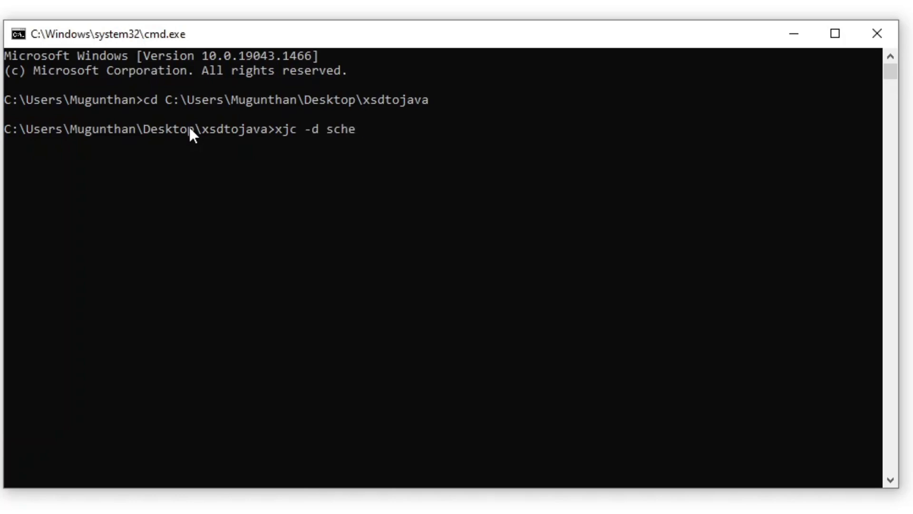
type("mabinding -p")
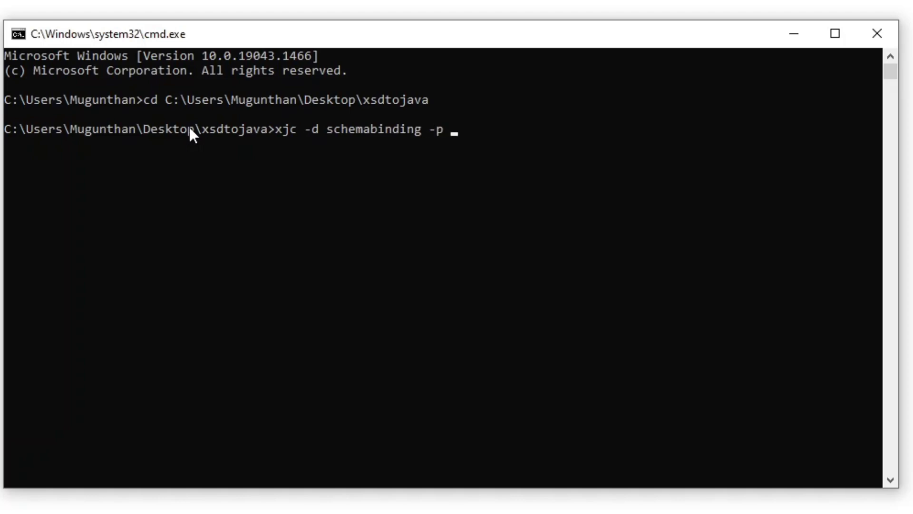
type("com.bean")
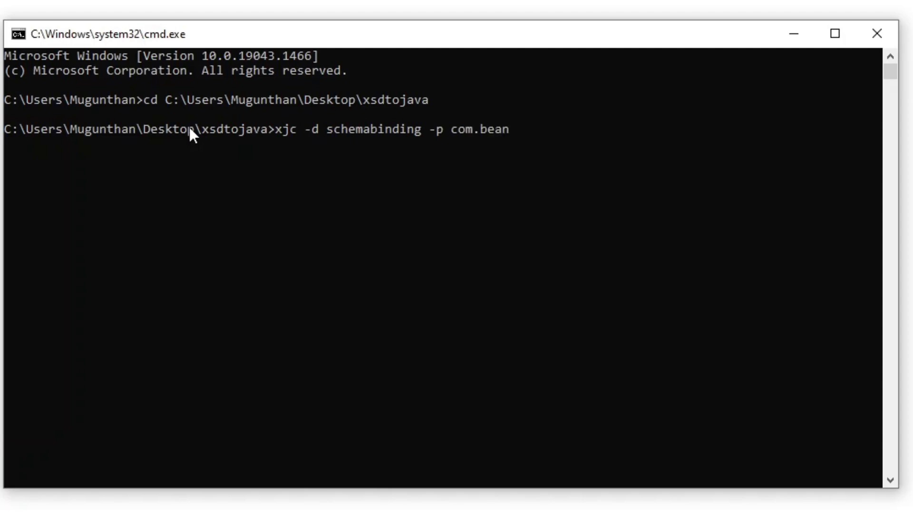
type("student")
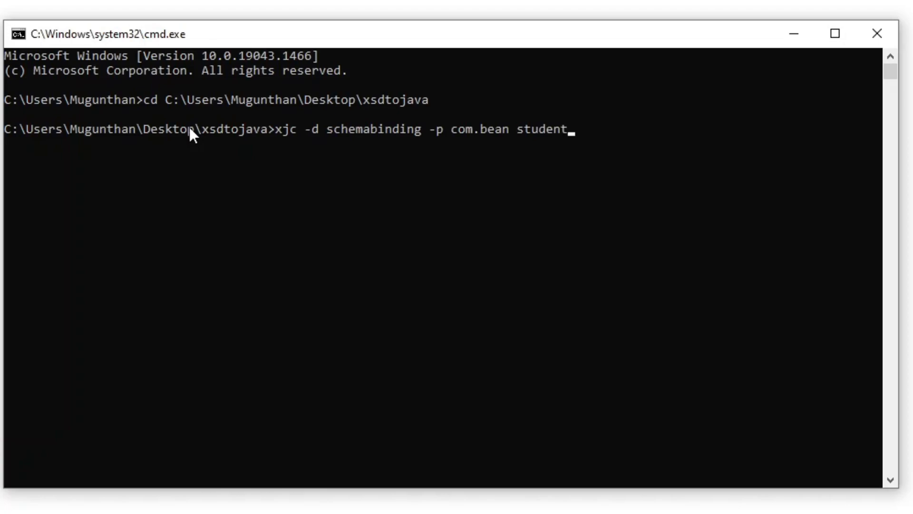
type("detai")
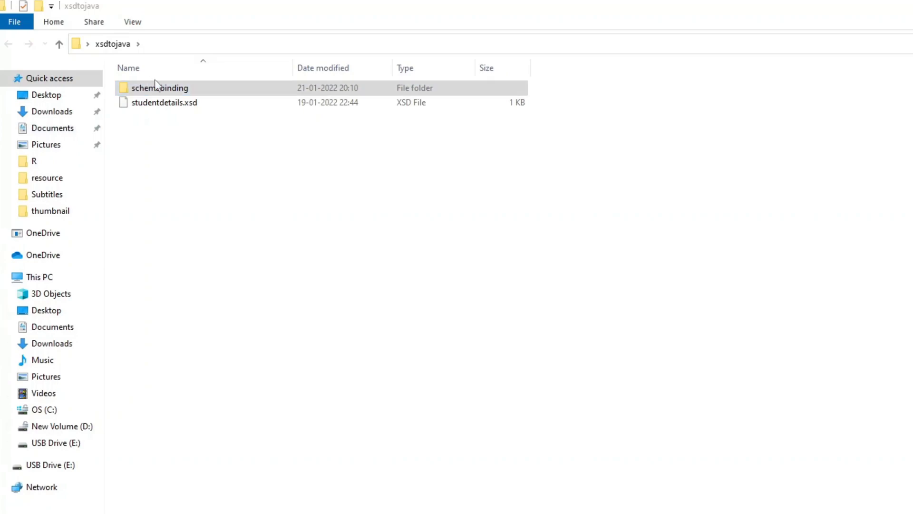
double_click(160, 88)
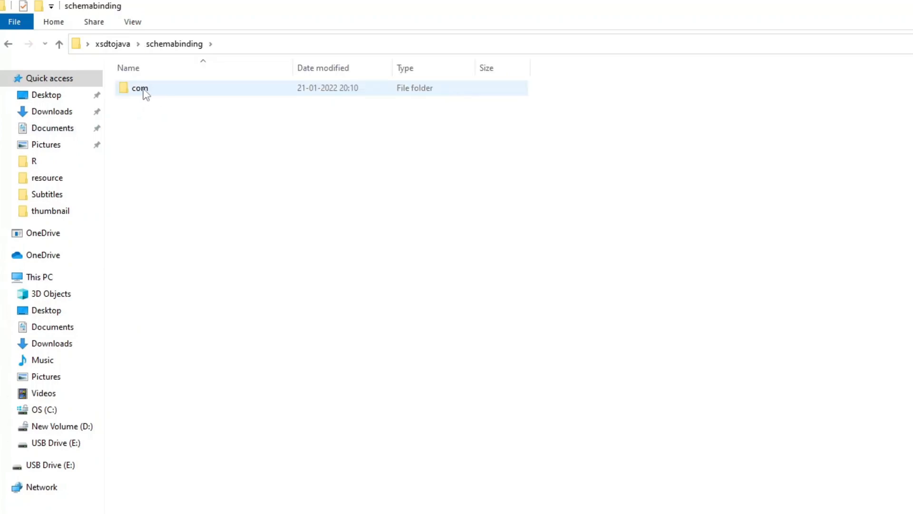
double_click(139, 87)
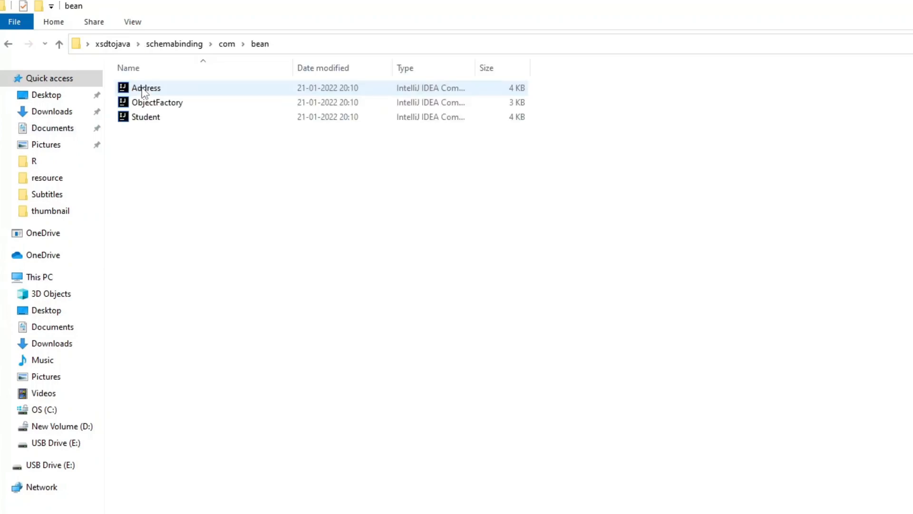
mouse_move(259, 120)
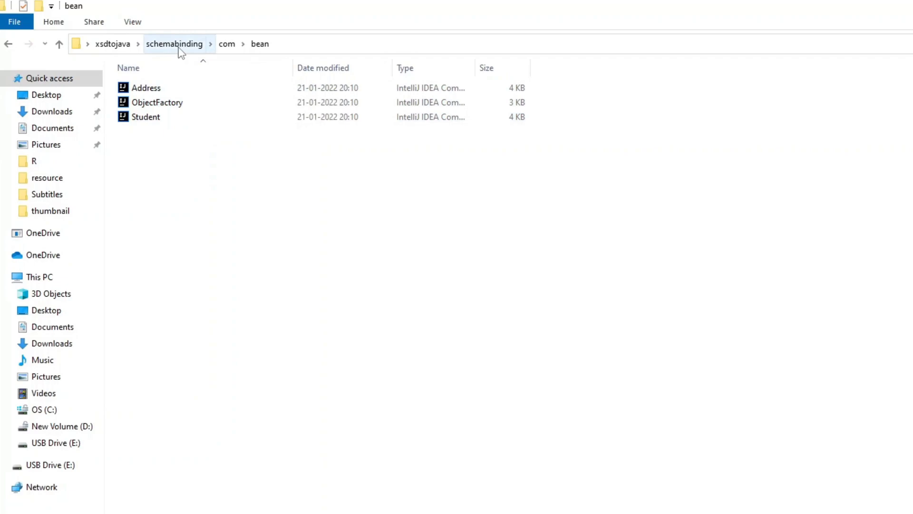
left_click(174, 43)
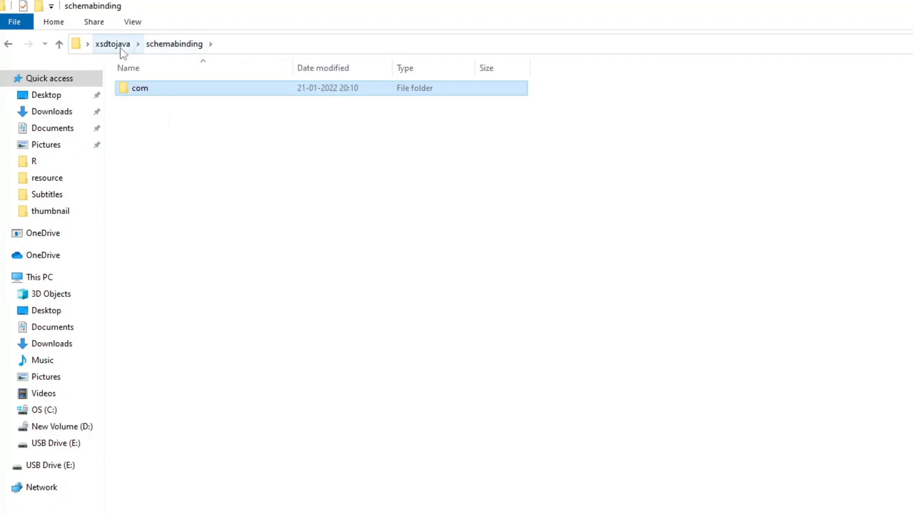
left_click(112, 43)
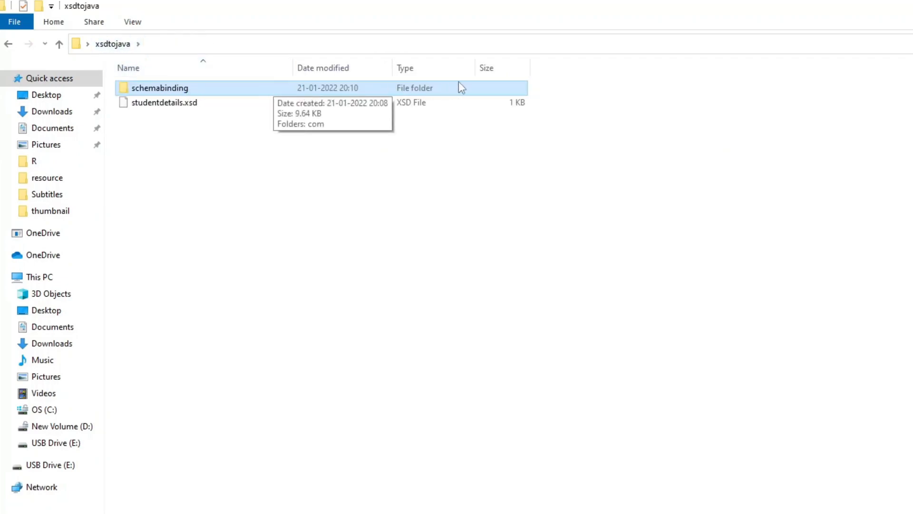
mouse_move(605, 91)
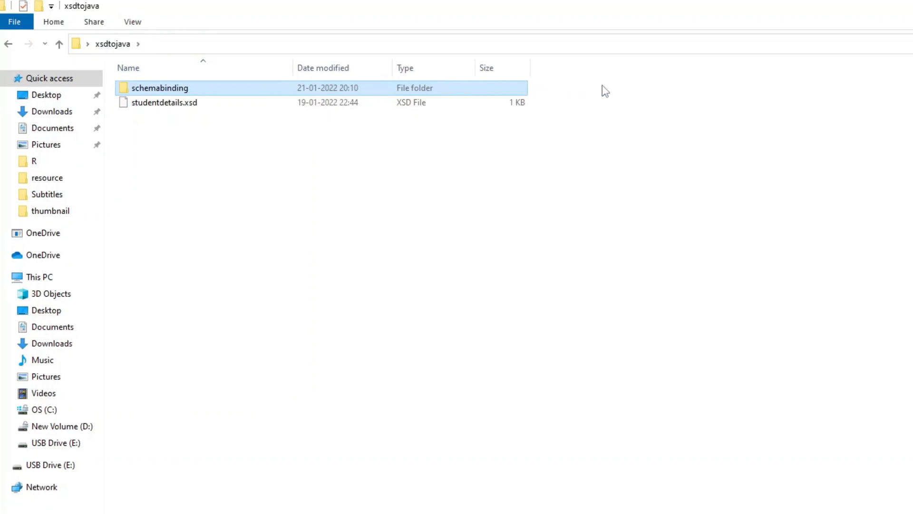